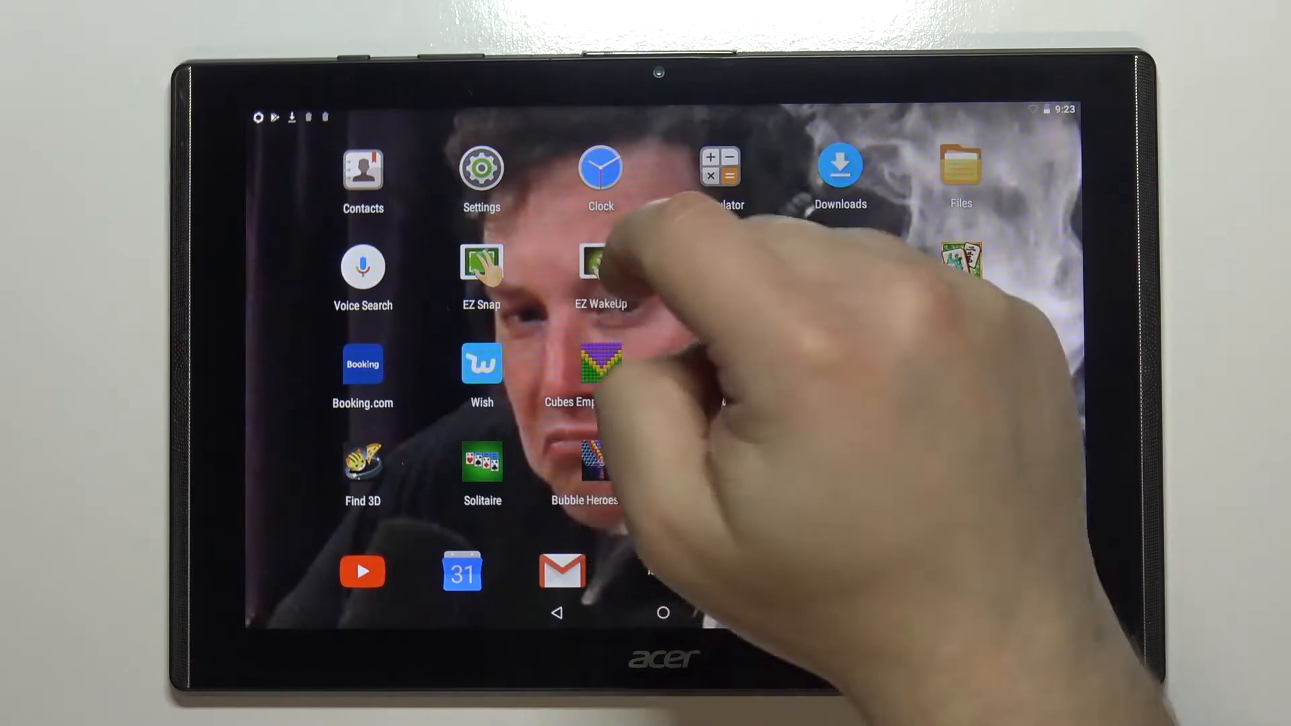
Step: Launch Settings from the home screen and scroll down to the Device section
click(481, 168)
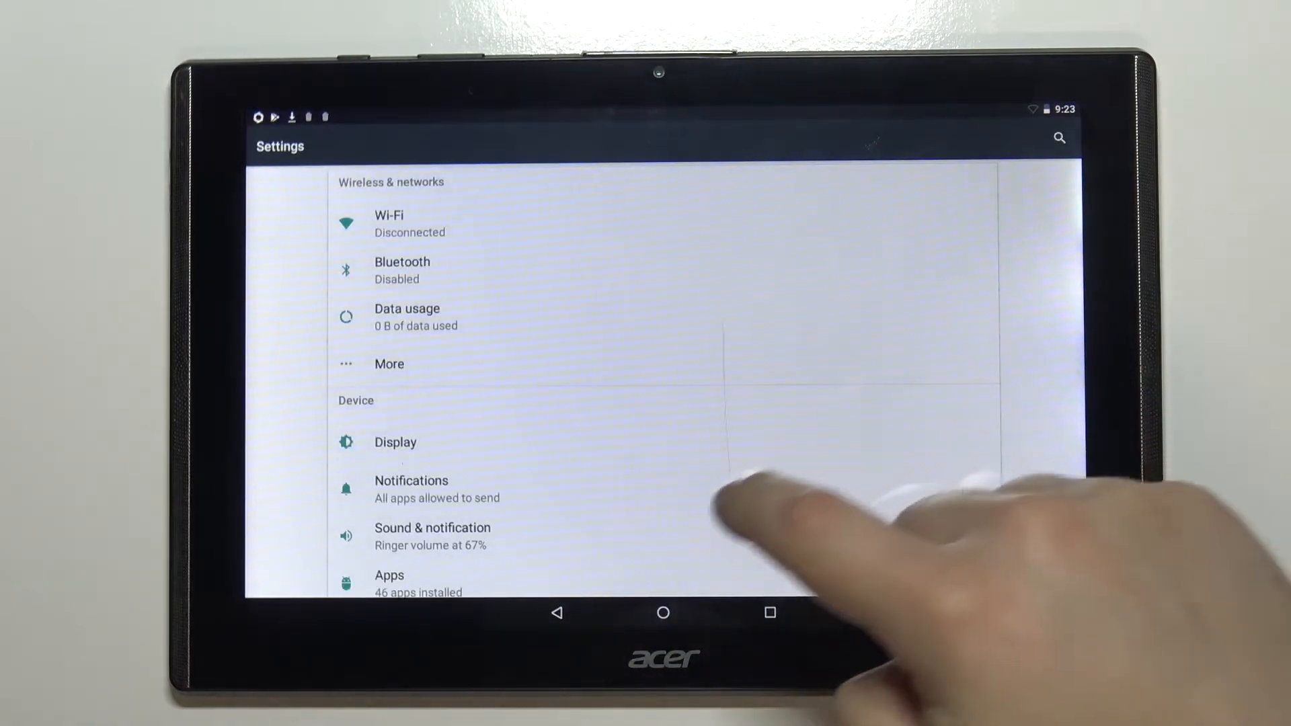
scroll(down, 3)
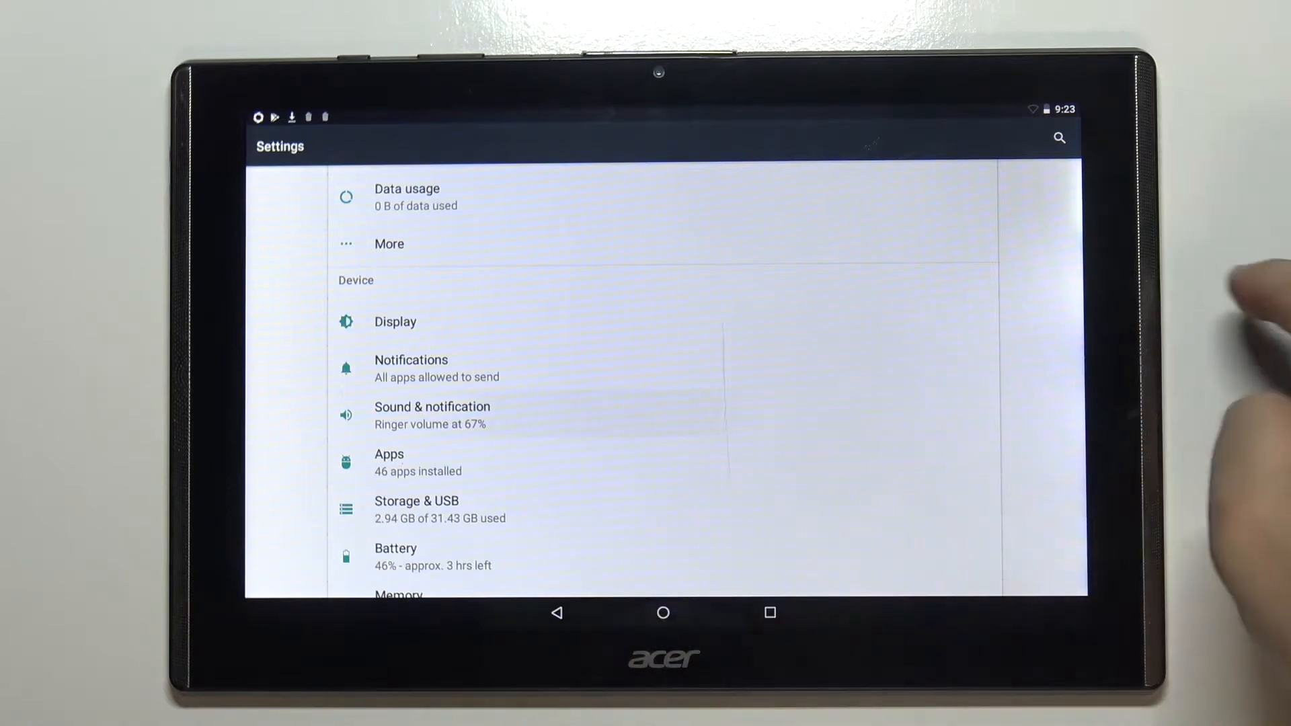
Step: Open the Sound & notification page from the Settings list
click(432, 415)
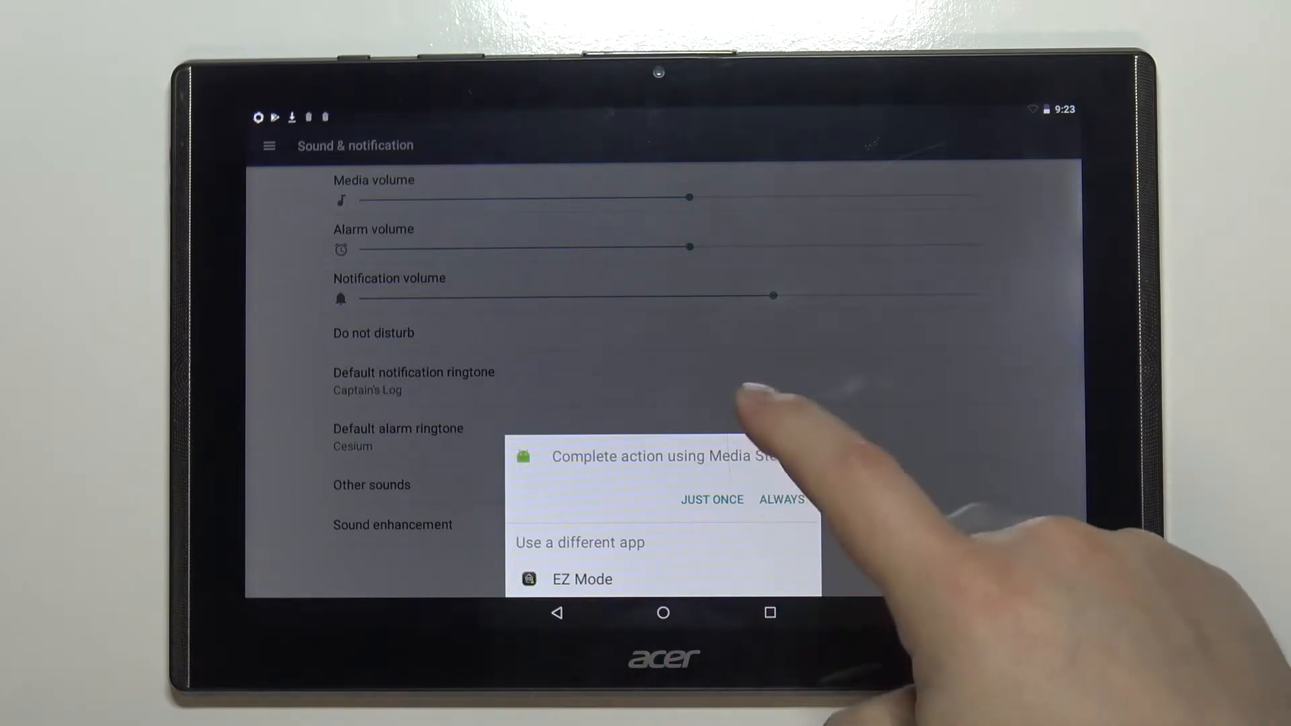
Step: Set the default notification ringtone to Don't Panic, replacing Captain's Log
click(711, 499)
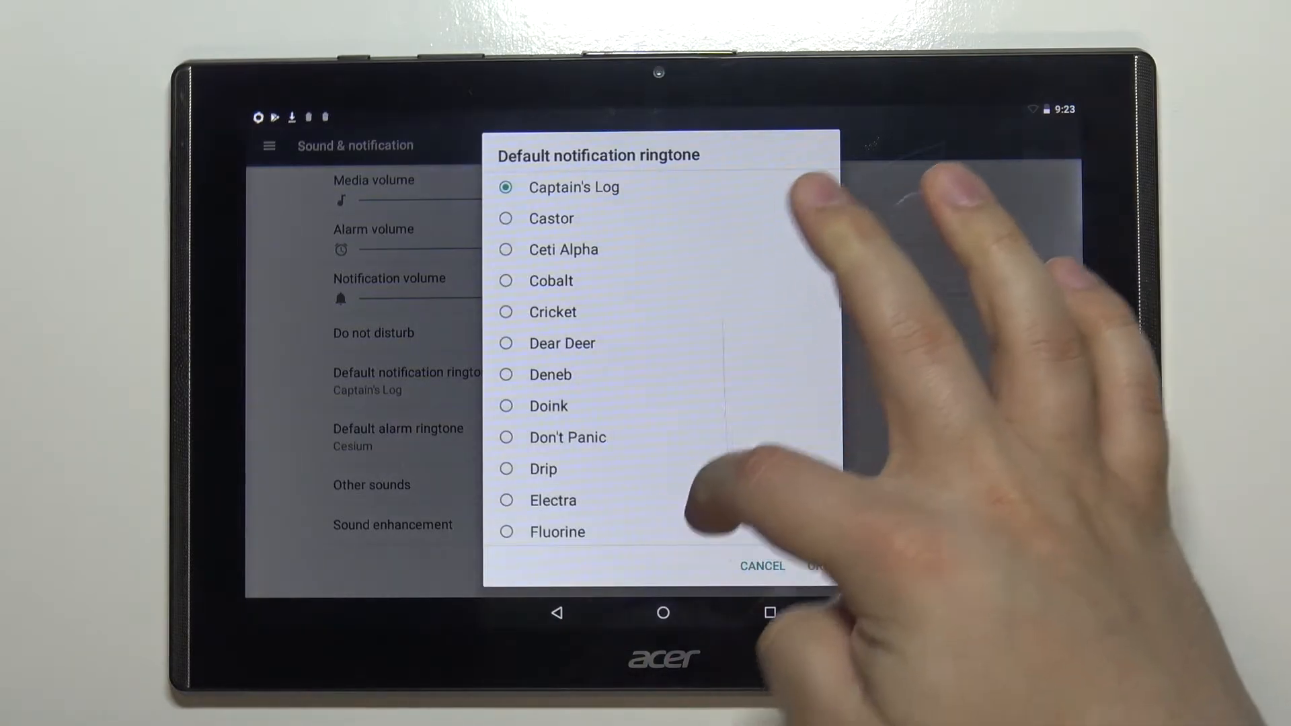
scroll(down, 3)
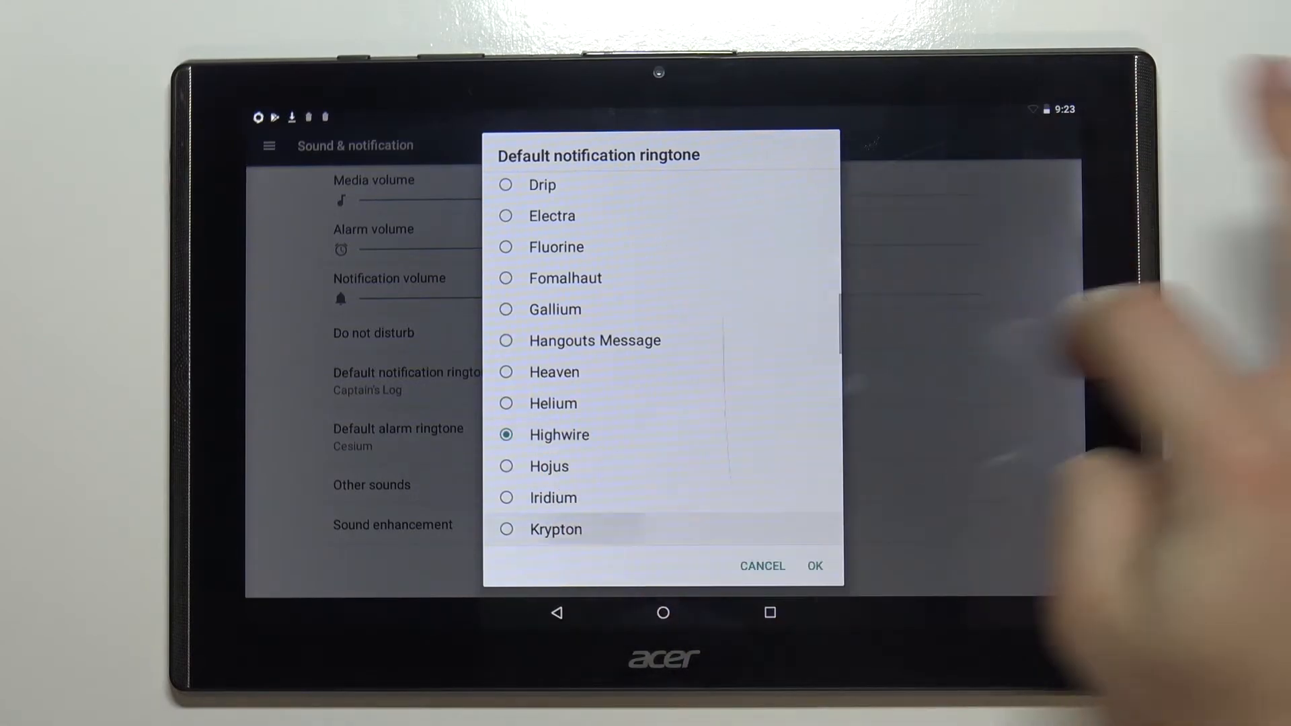
click(507, 529)
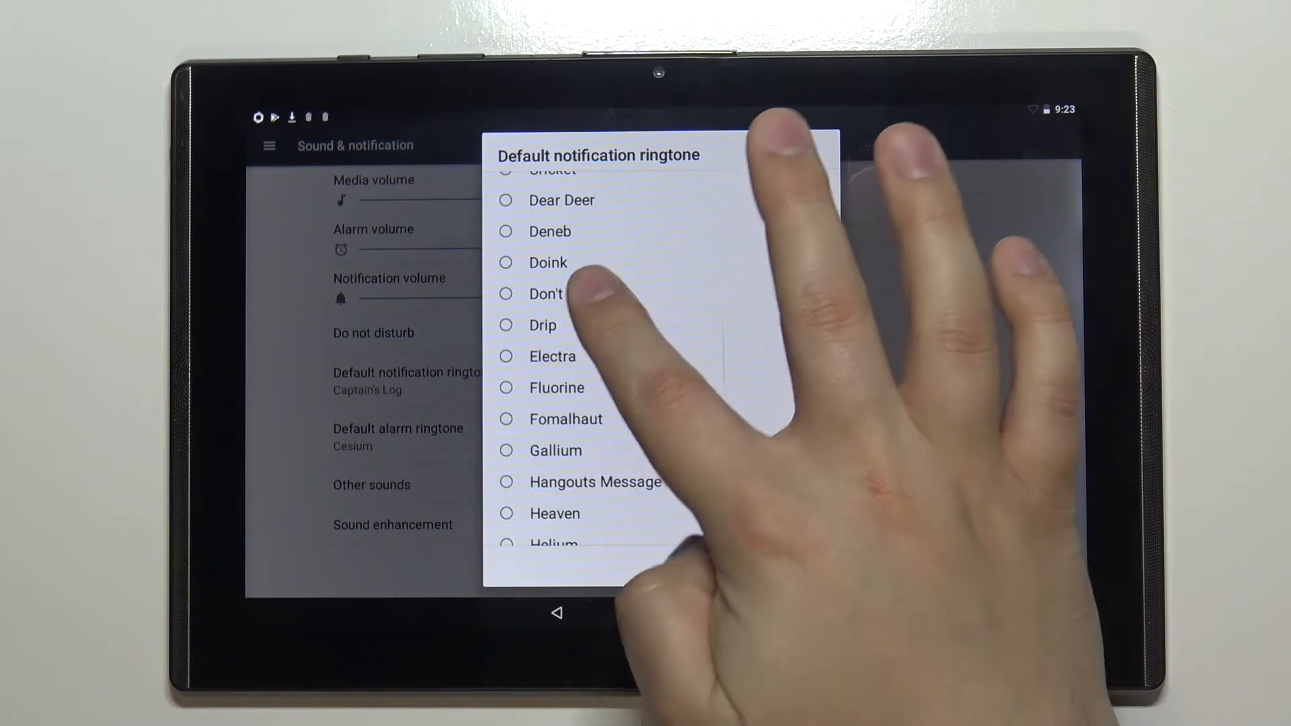
click(506, 294)
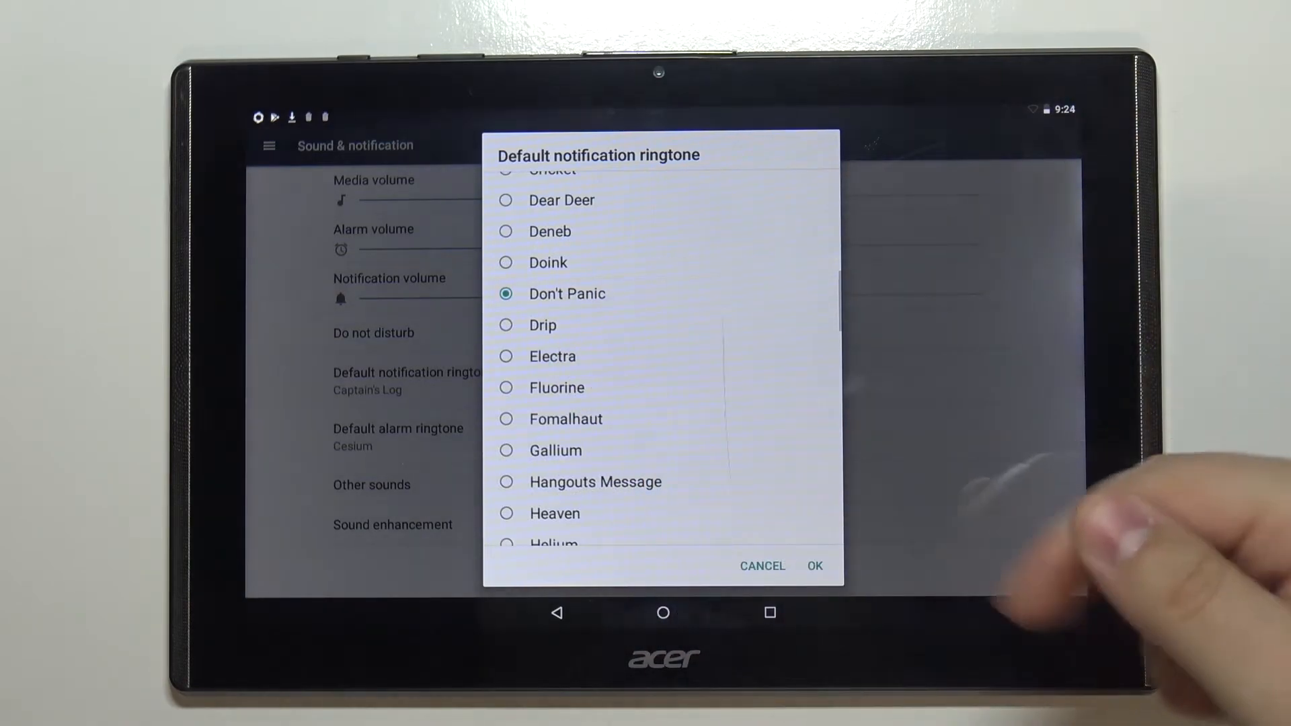
click(813, 565)
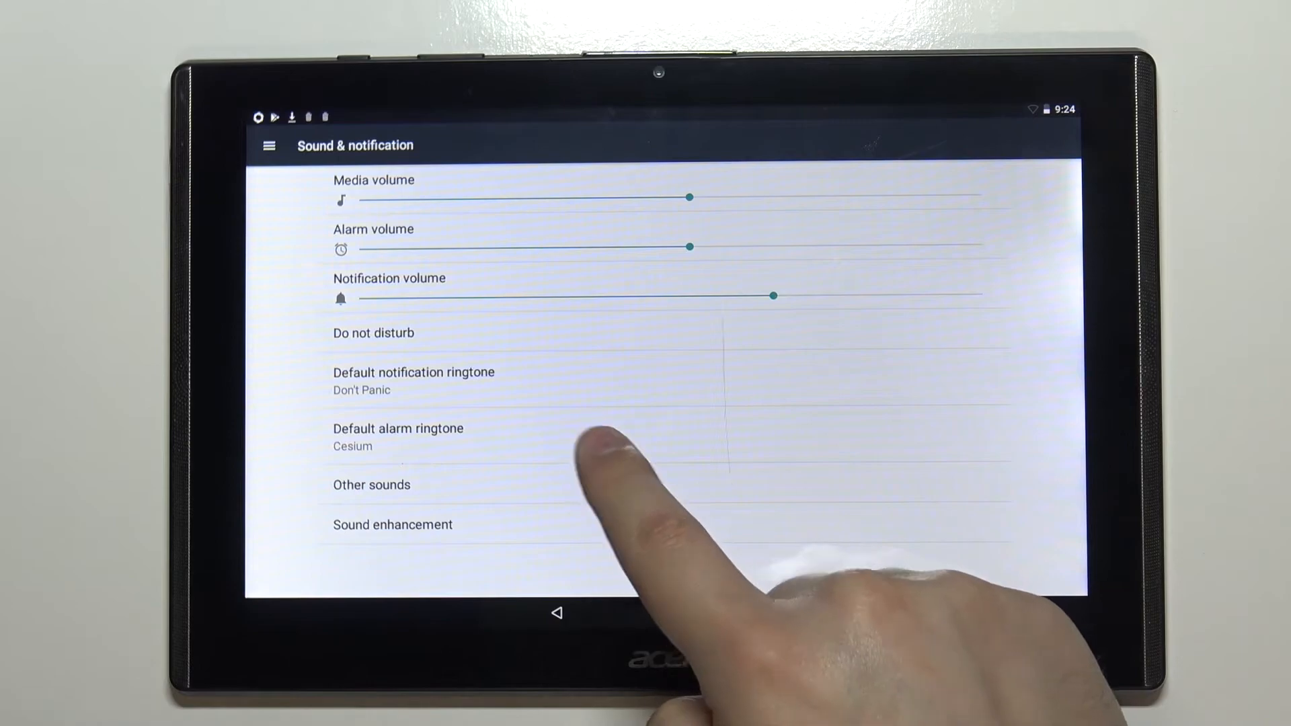
Step: Set the default alarm ringtone to Buzzer Alarm, replacing Cesium
click(398, 436)
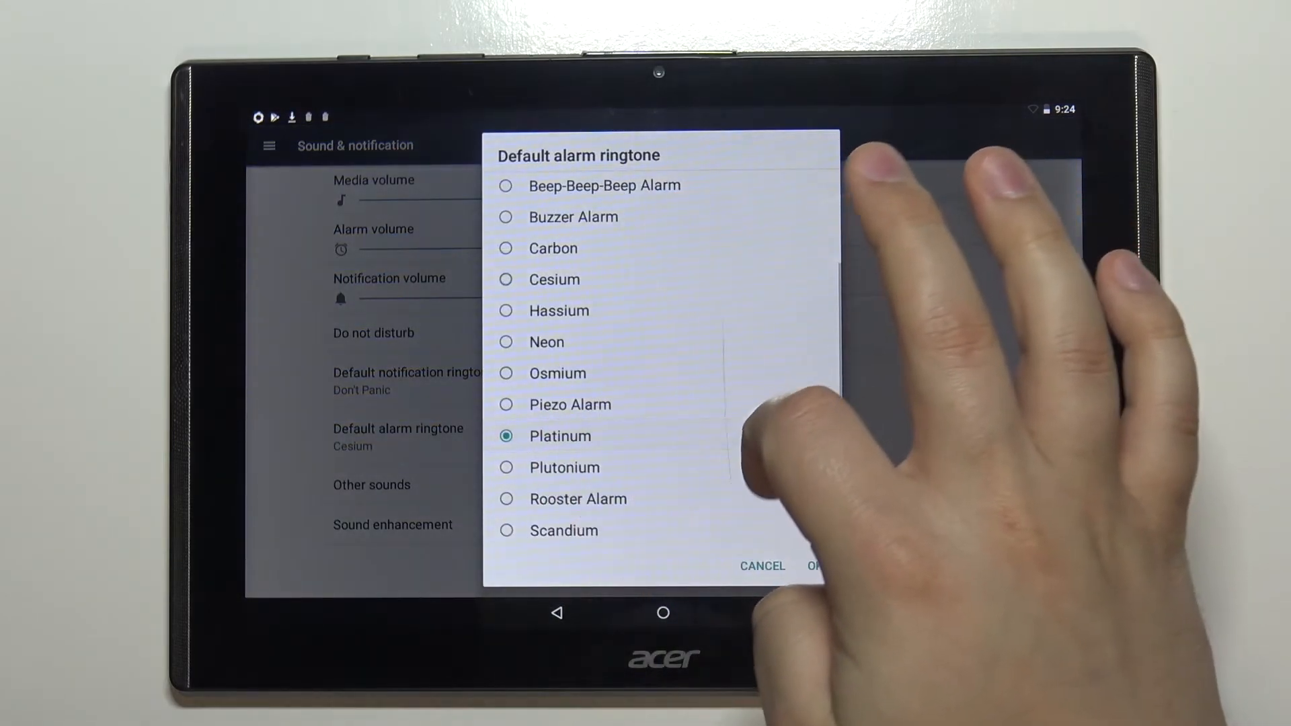
click(505, 499)
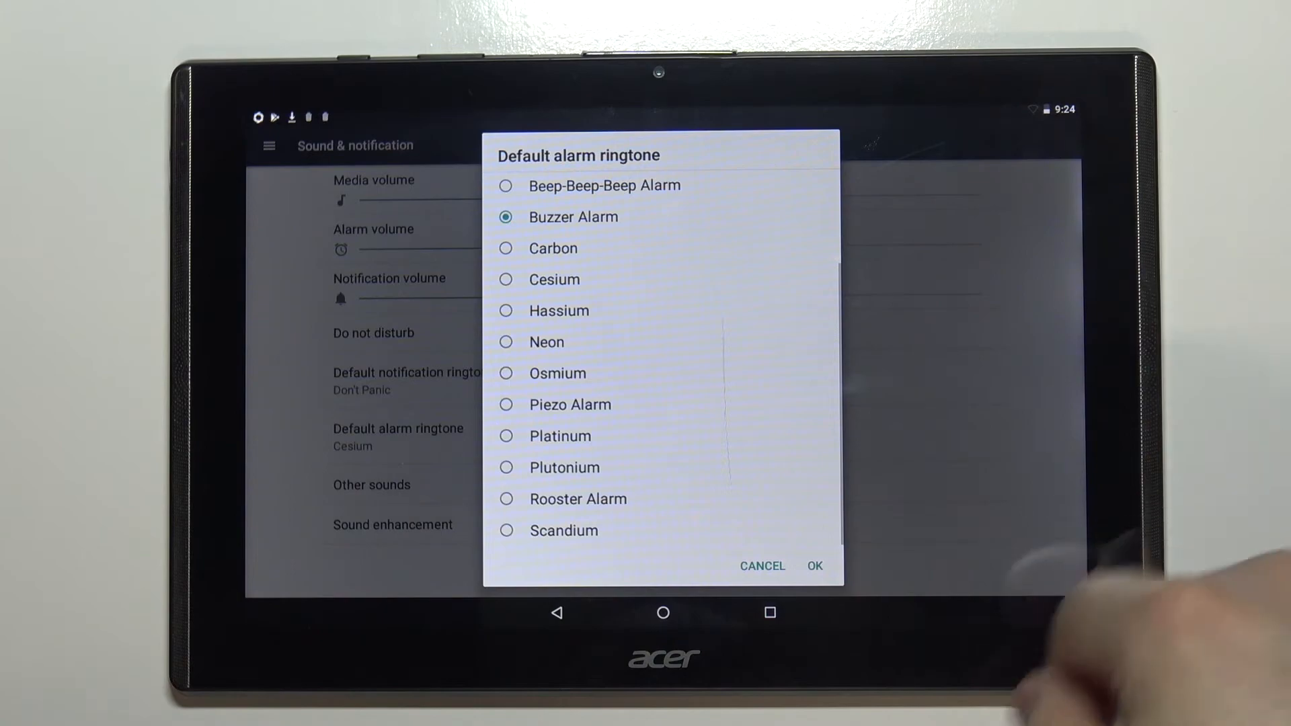
click(813, 566)
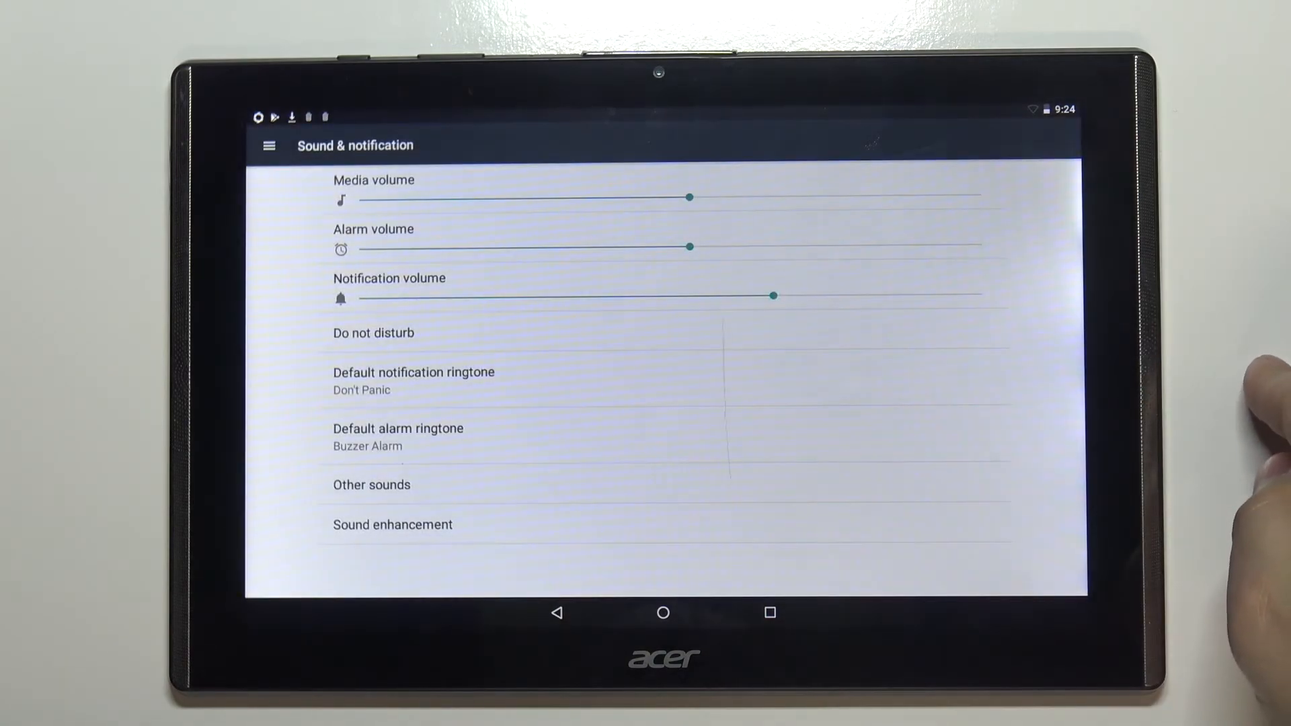